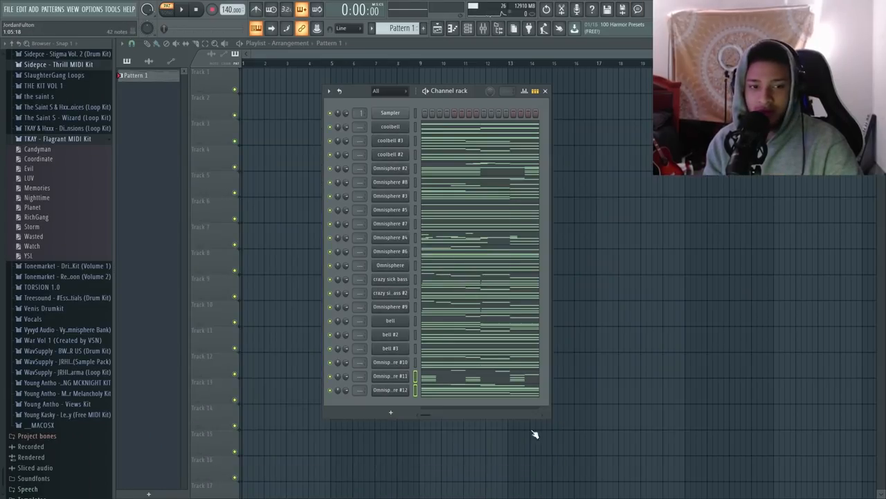
mouse_move(519, 275)
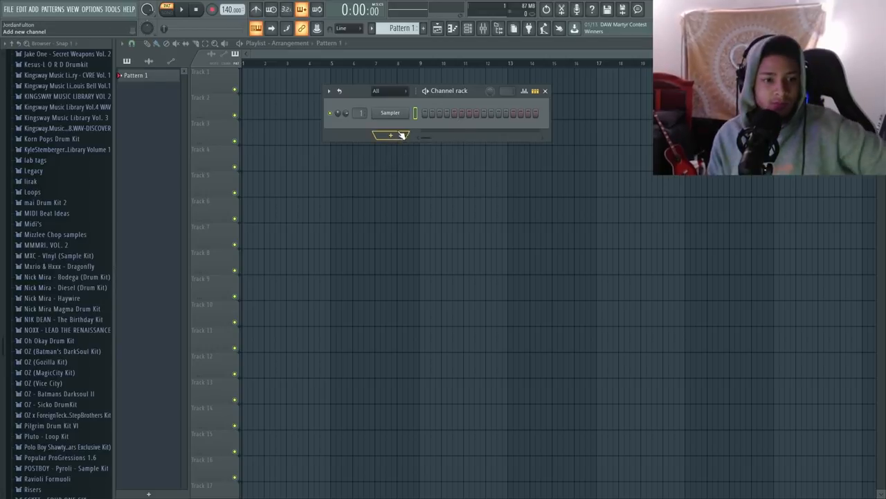
click(390, 135)
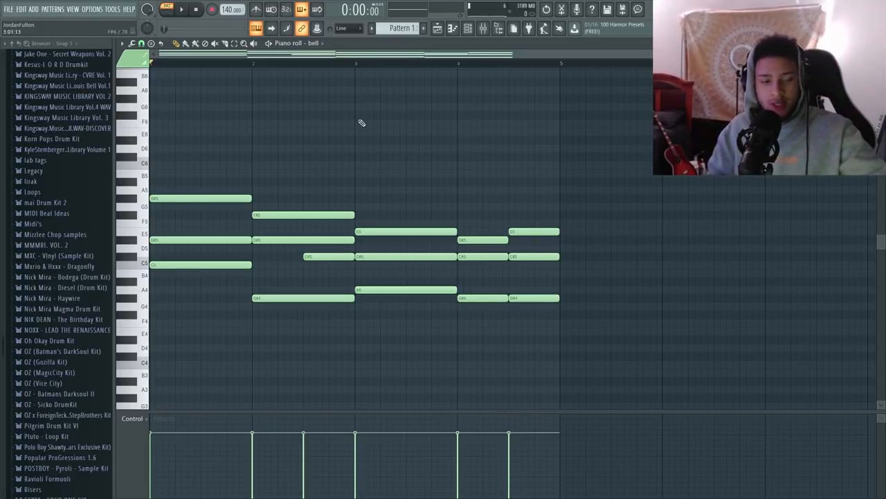
Drag a note in the bell chord progression to reshape the chords
drag(179, 235, 573, 326)
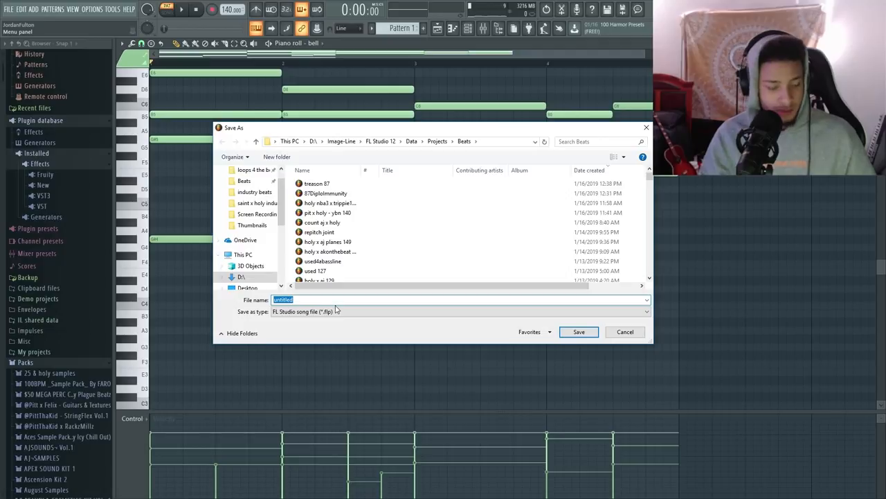
Type the new song file name and confirm saving the .flp into the Beats folder
text(cubeats)
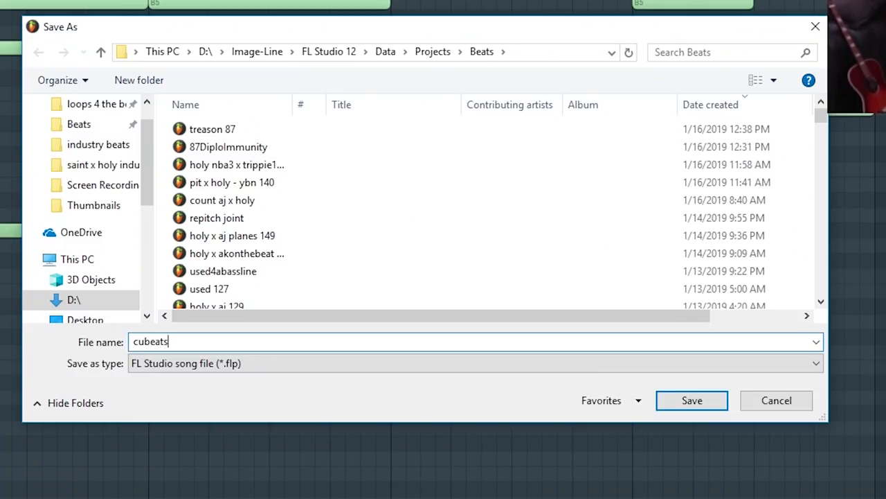
text(hismea)
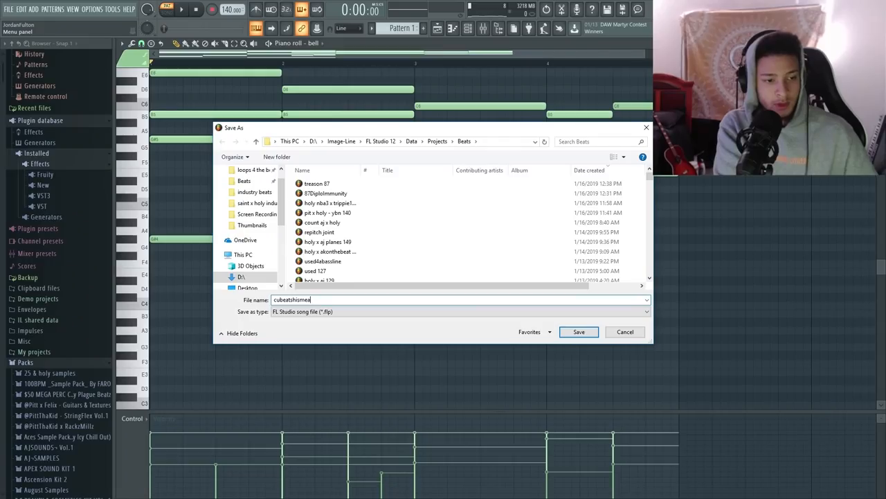
key(backspace)
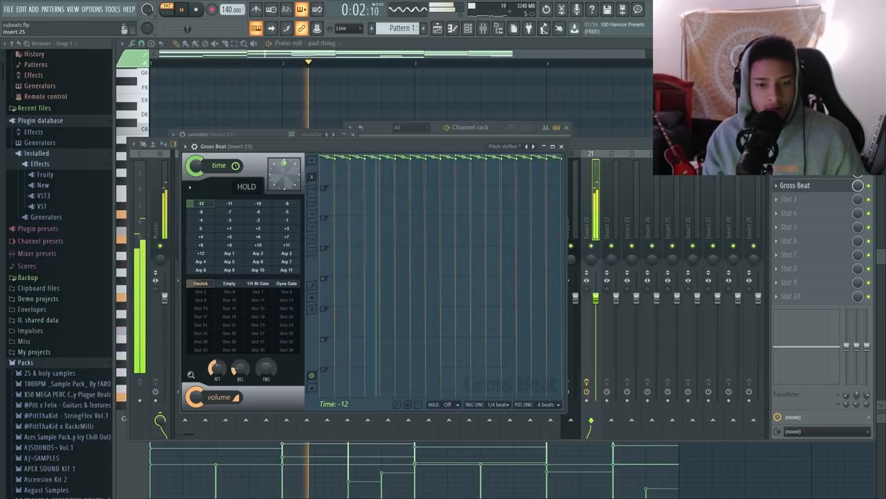
Load Gross Beat into an empty effect slot on mixer insert 21
click(561, 146)
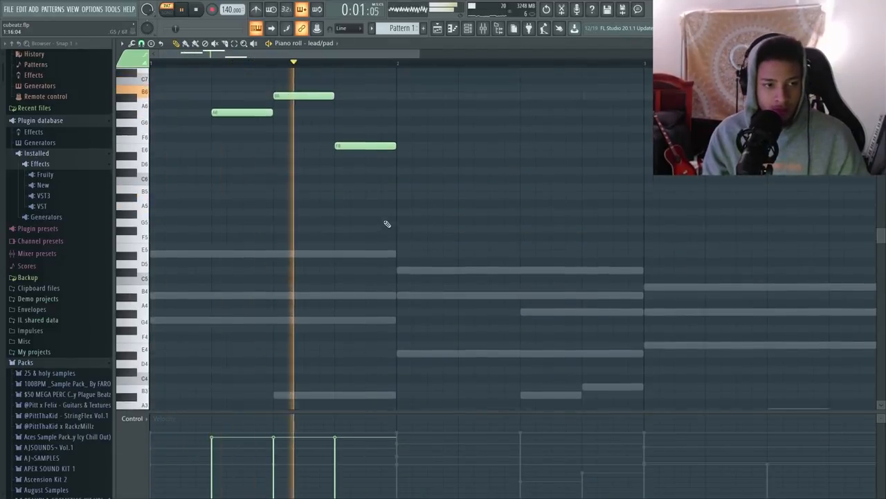
Place the descending lead/pad melody notes, extending the phrase to about four bars
click(430, 222)
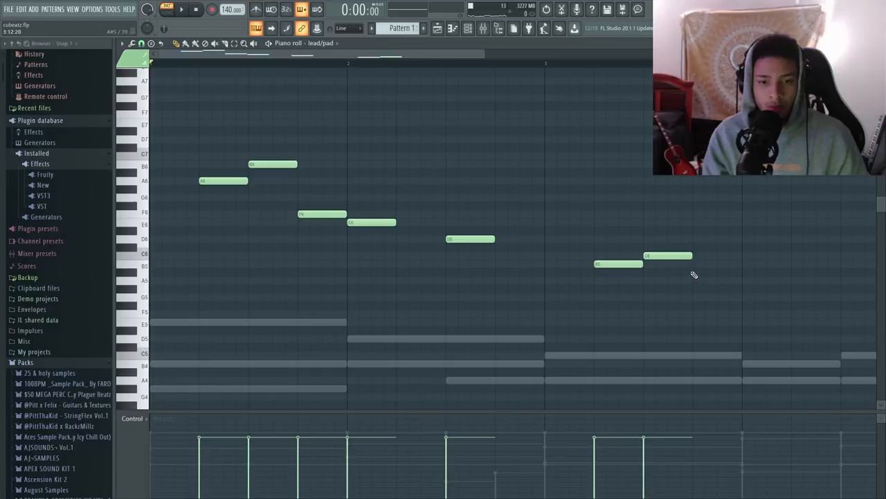
click(767, 280)
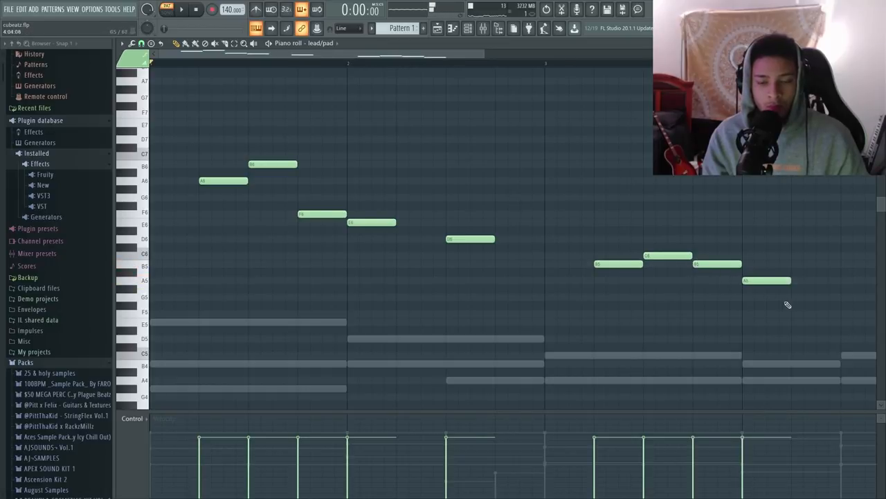
click(182, 9)
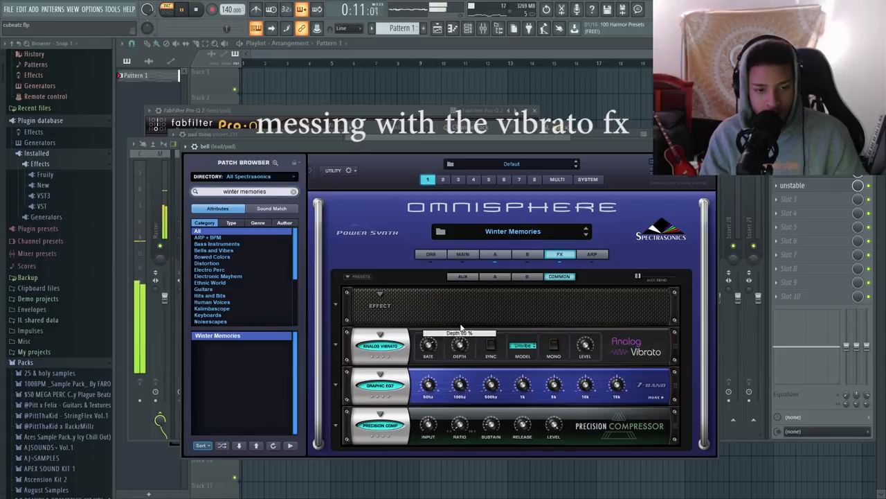
Raise the Analog Vibrato Depth knob in Omnisphere to about 80%
drag(459, 344, 459, 346)
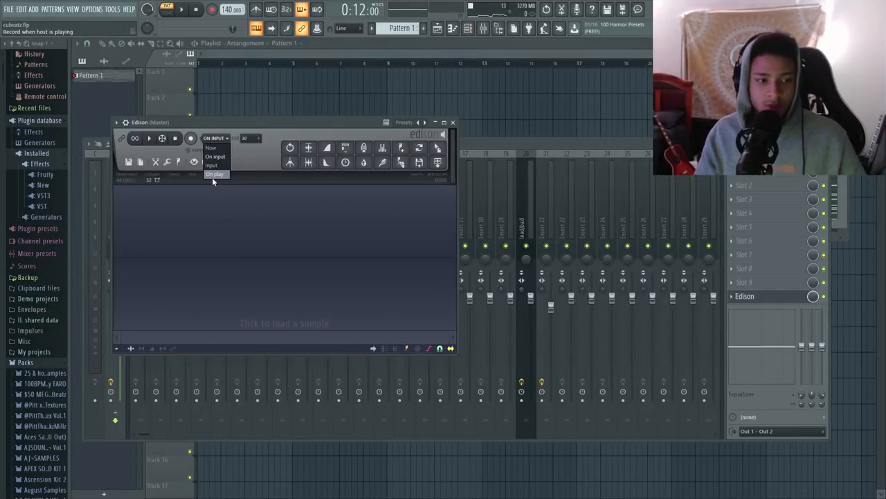
Set Edison's record mode to On play and arm it to record the master
click(214, 174)
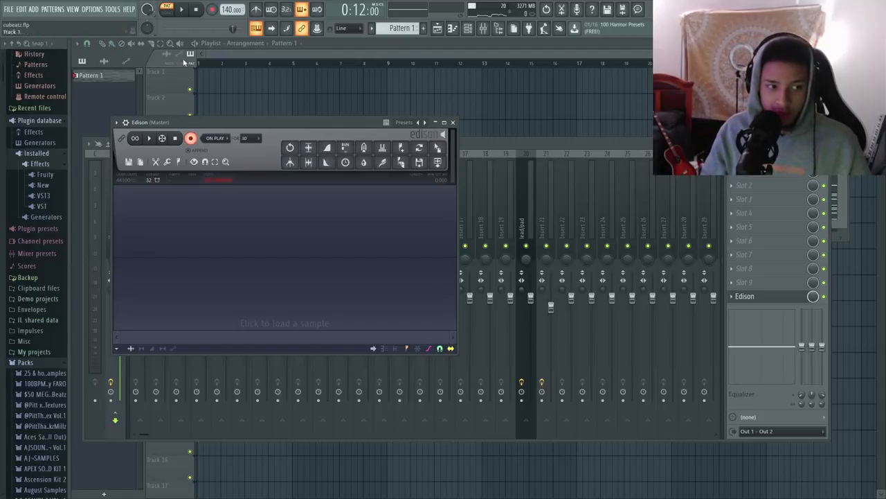
click(190, 138)
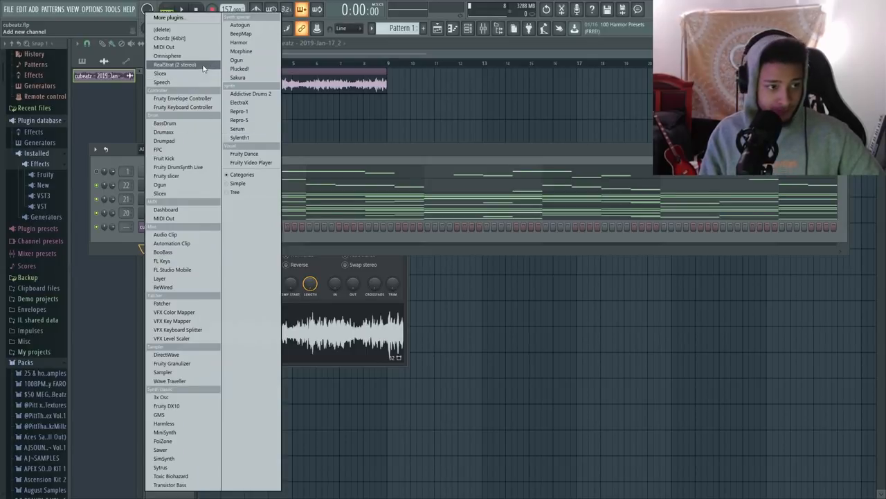
mouse_move(187, 73)
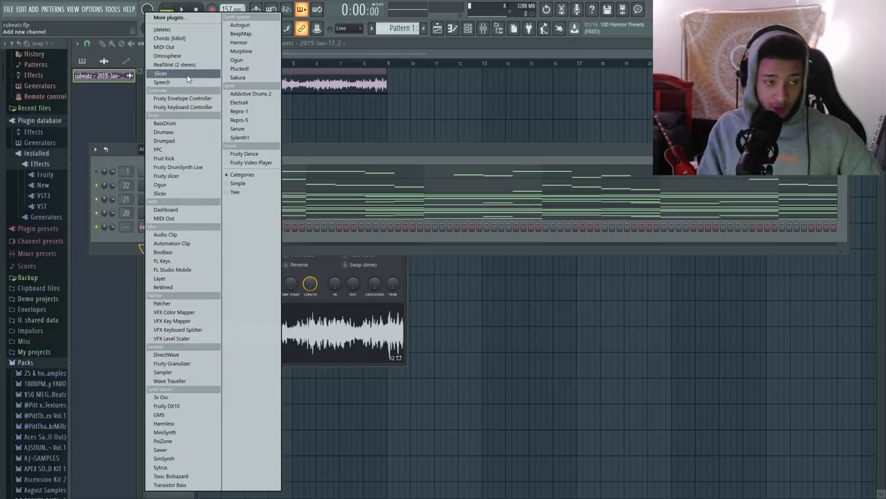
Load the recorded loop into a new Slicex channel and apply Medium grid auto-slicing
click(160, 73)
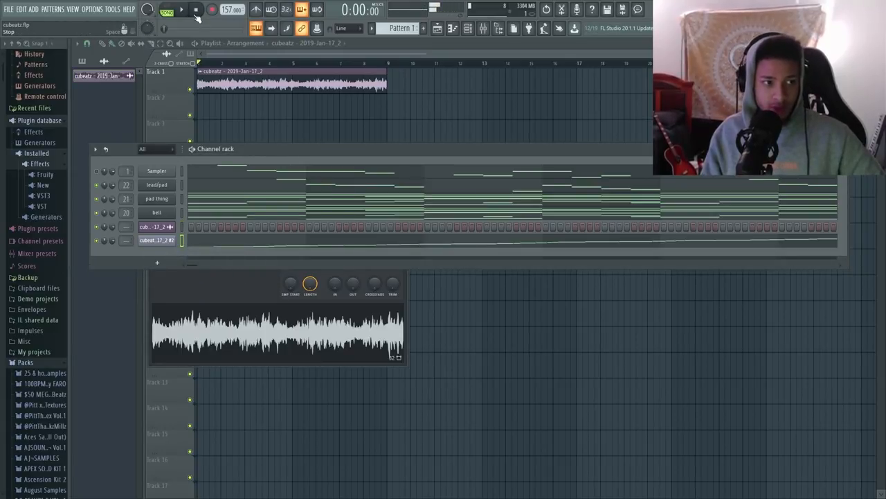
double_click(155, 241)
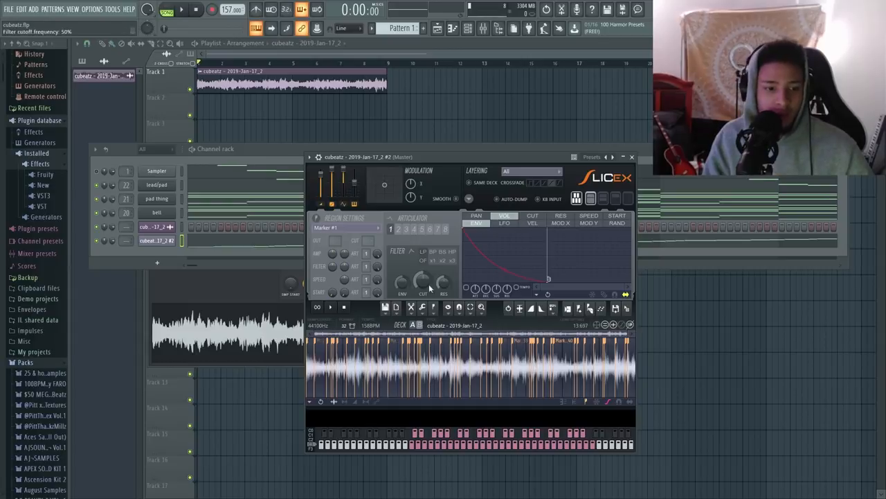
click(386, 308)
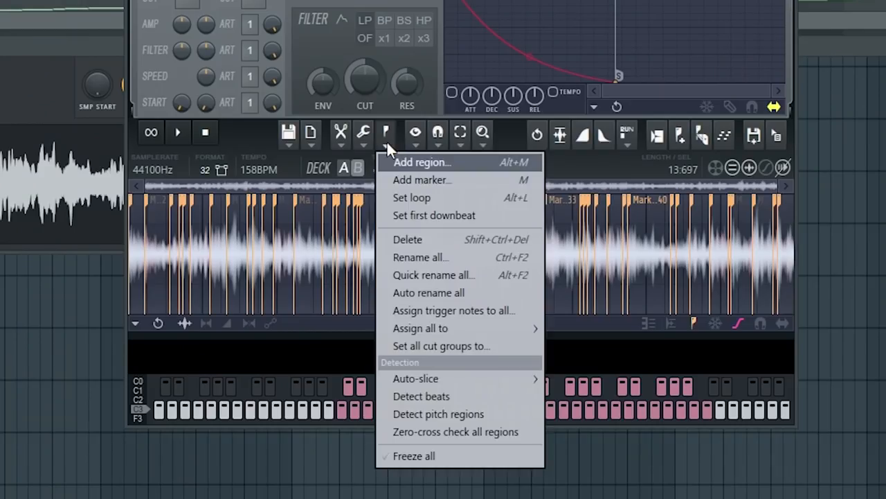
mouse_move(420, 328)
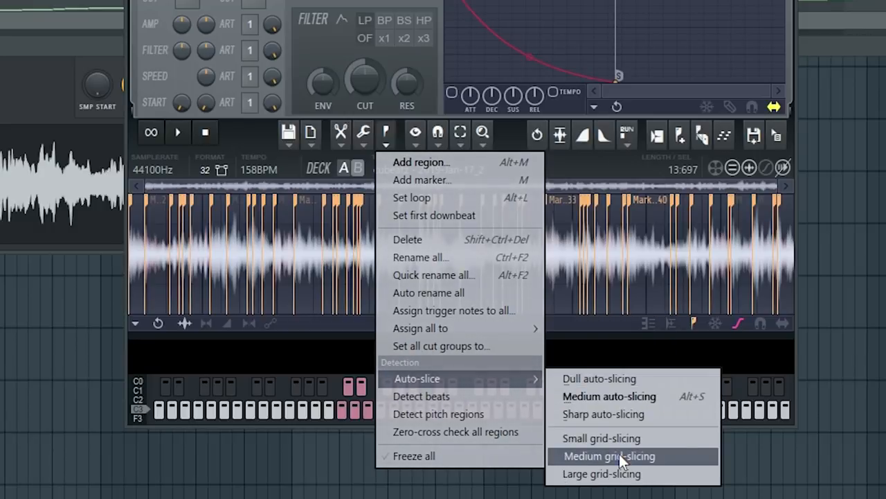
click(609, 456)
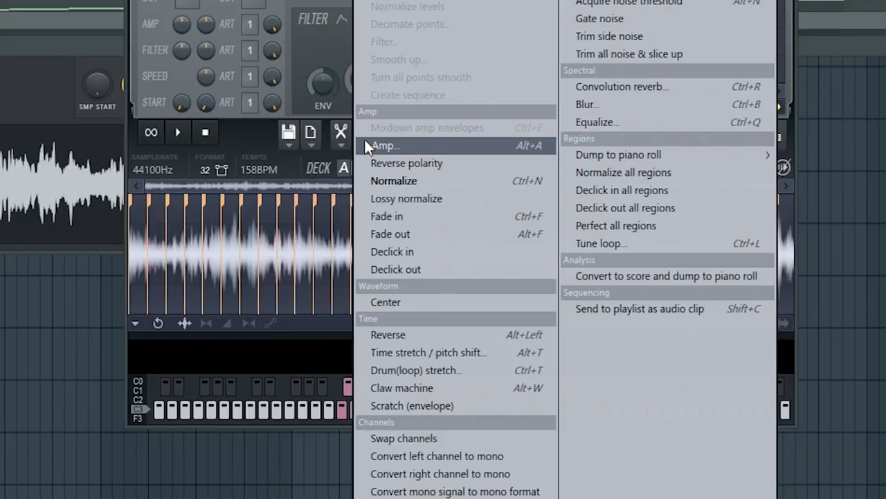
mouse_move(616, 225)
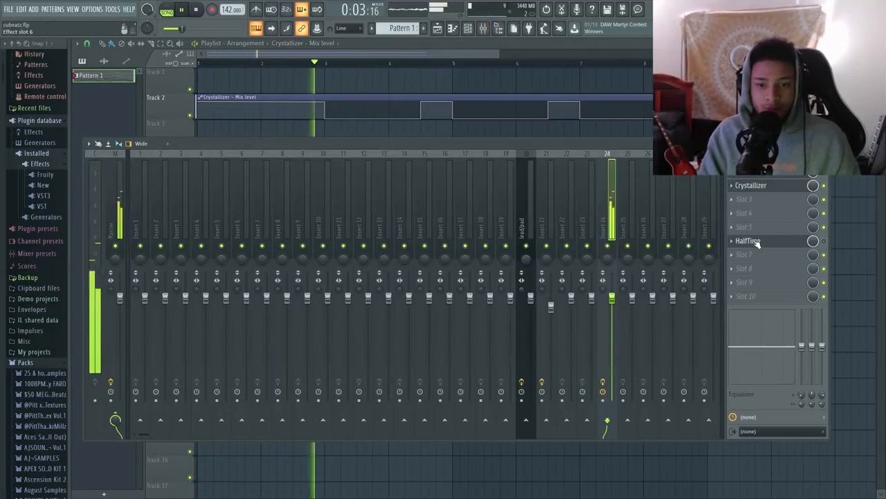
Stop playback, switch HalfTime on insert 24 to 1.5x mode, and replay the loop
click(212, 9)
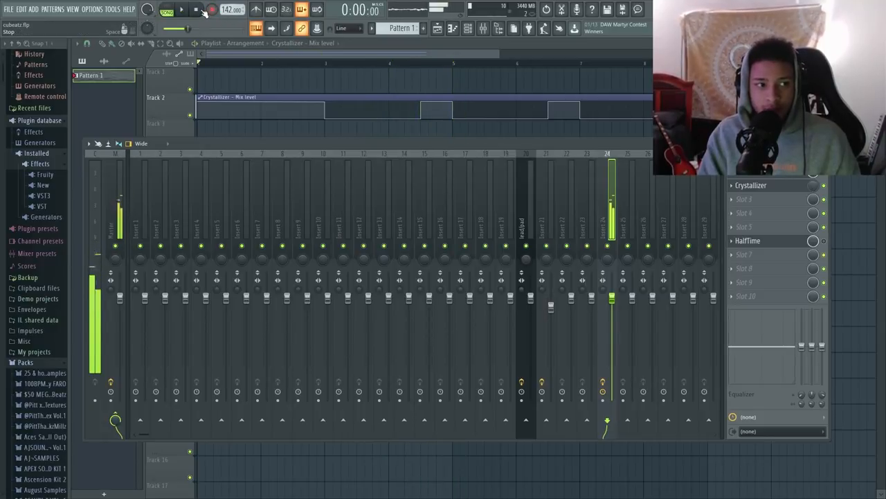
click(748, 241)
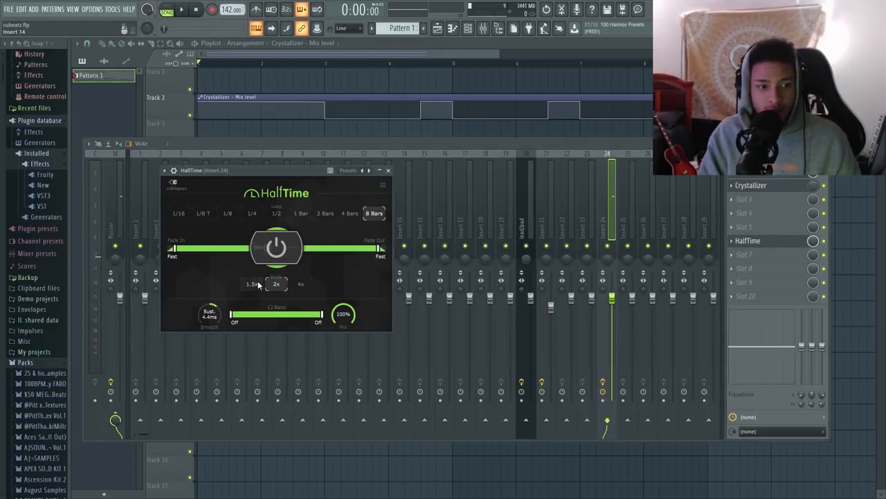
click(252, 284)
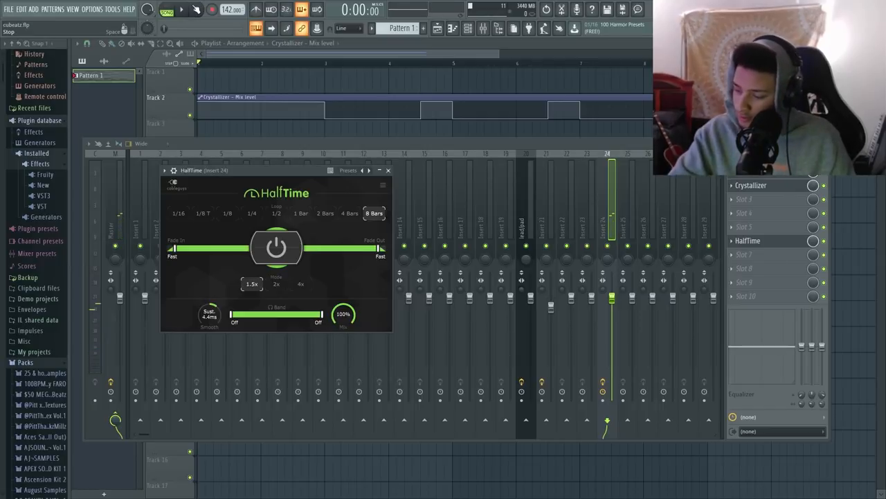
key(space)
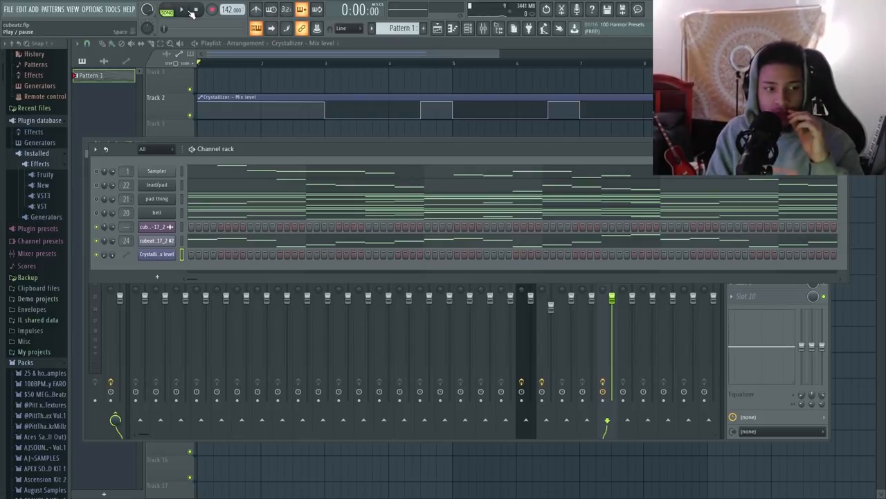
Open the sliced melody's slice-triggering note pattern in the piano roll
click(181, 10)
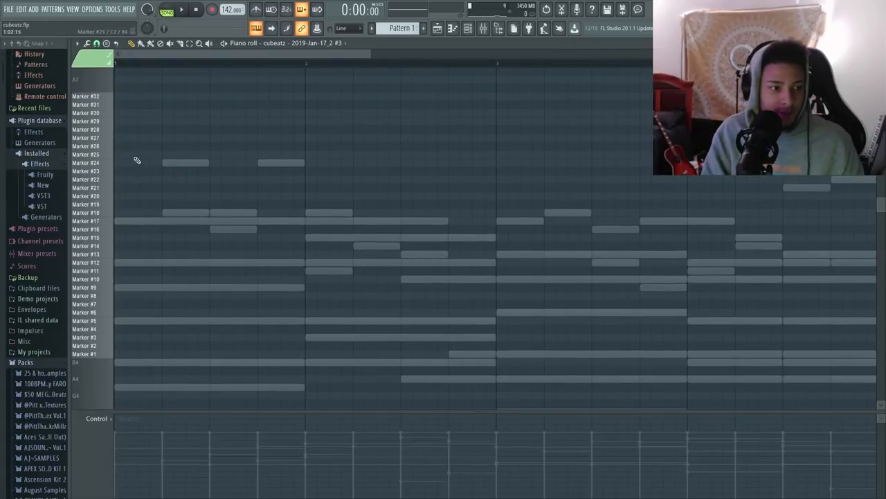
click(182, 10)
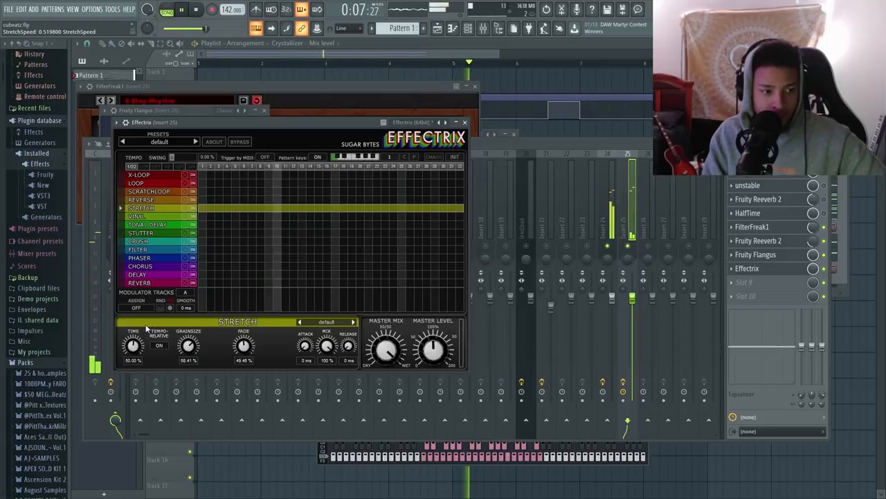
click(196, 9)
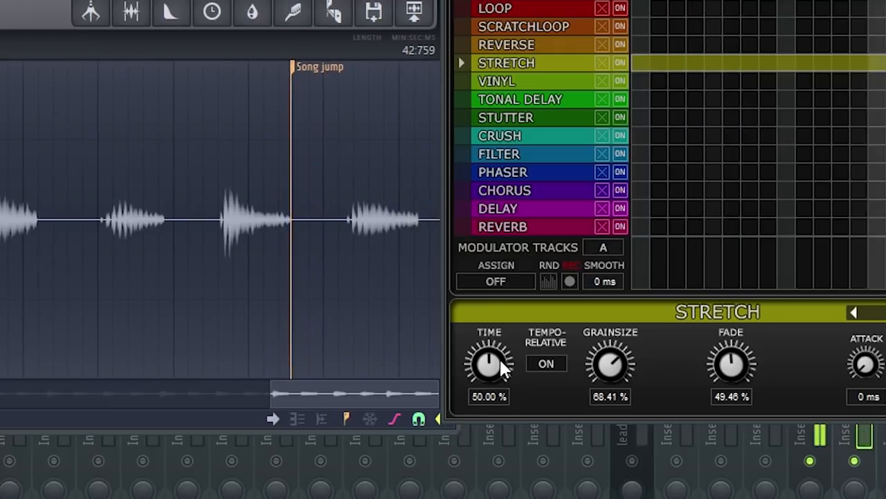
drag(489, 364, 502, 392)
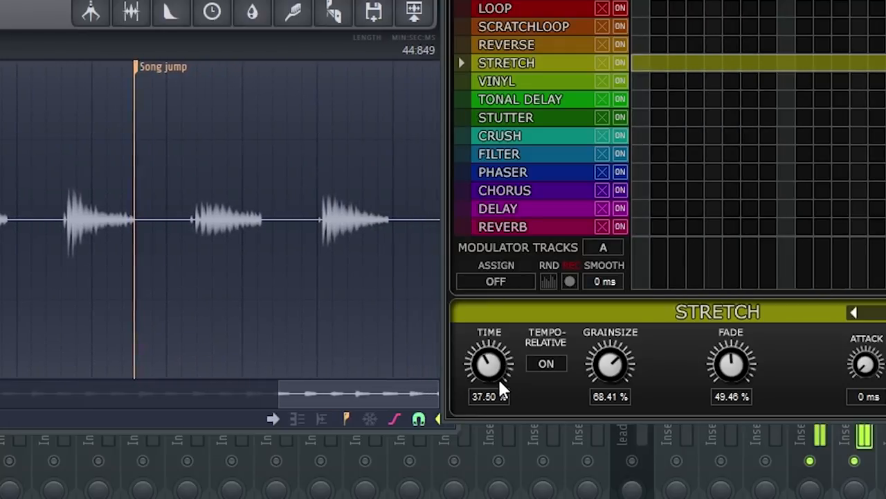
drag(489, 363, 489, 398)
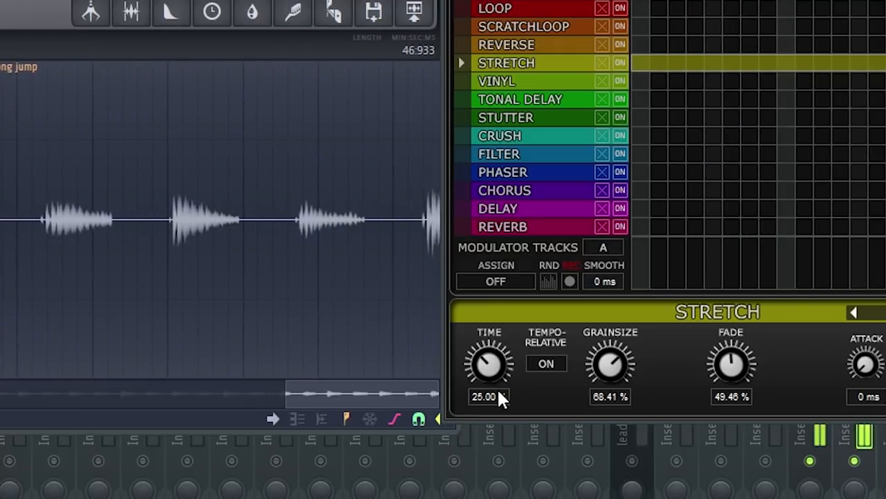
drag(489, 363, 489, 340)
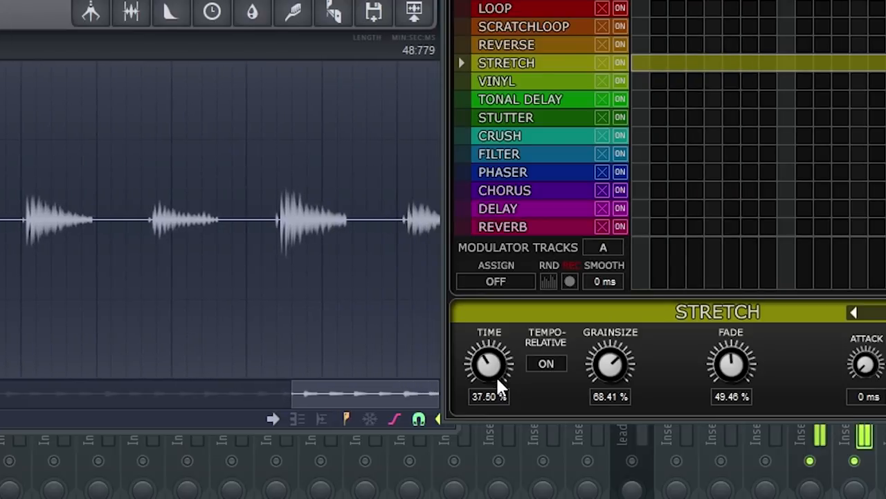
drag(489, 363, 491, 350)
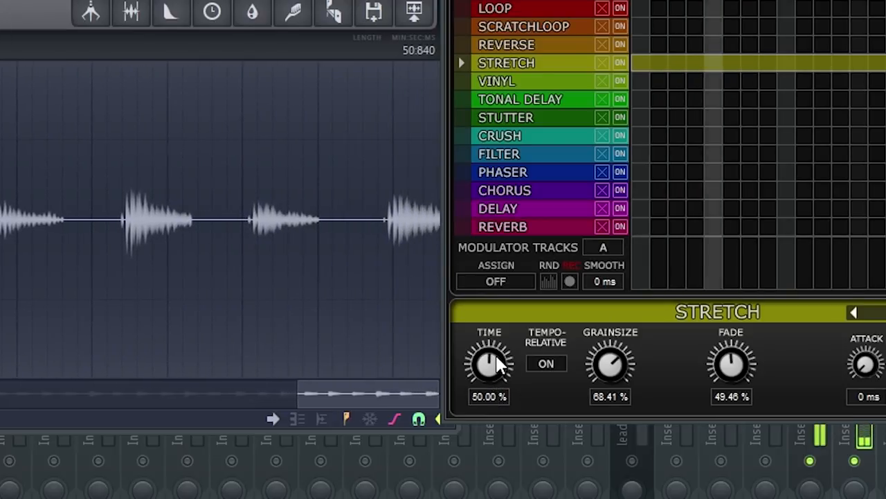
drag(489, 364, 489, 374)
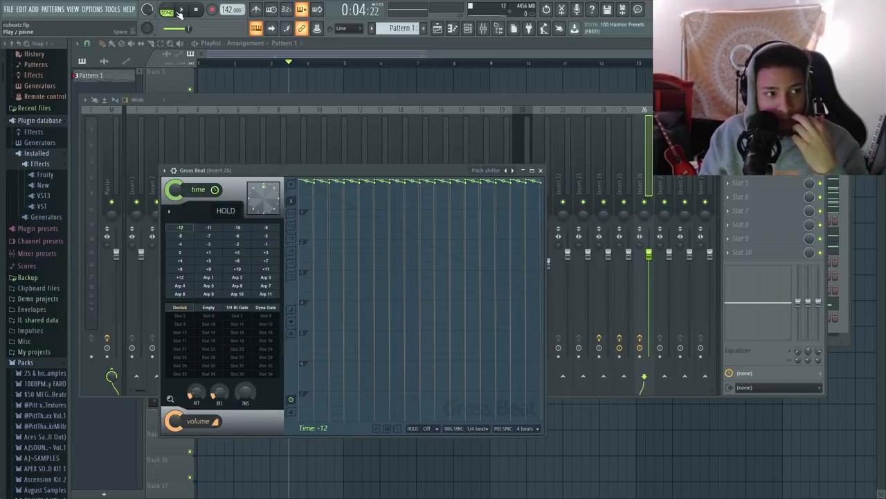
click(182, 9)
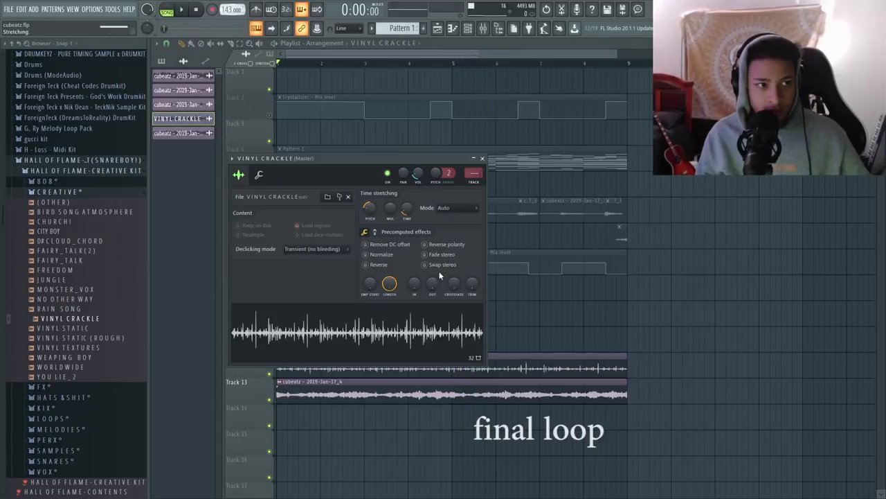
Play the final loop from the start with the vinyl crackle layered in
click(181, 9)
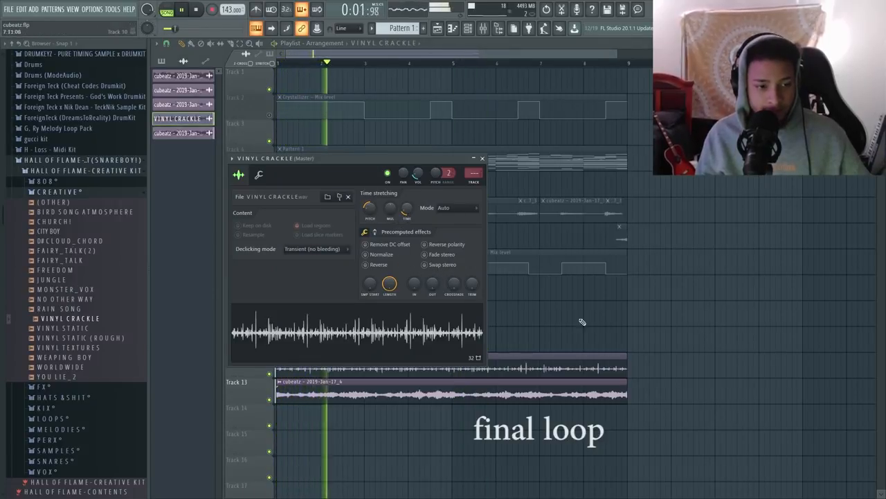